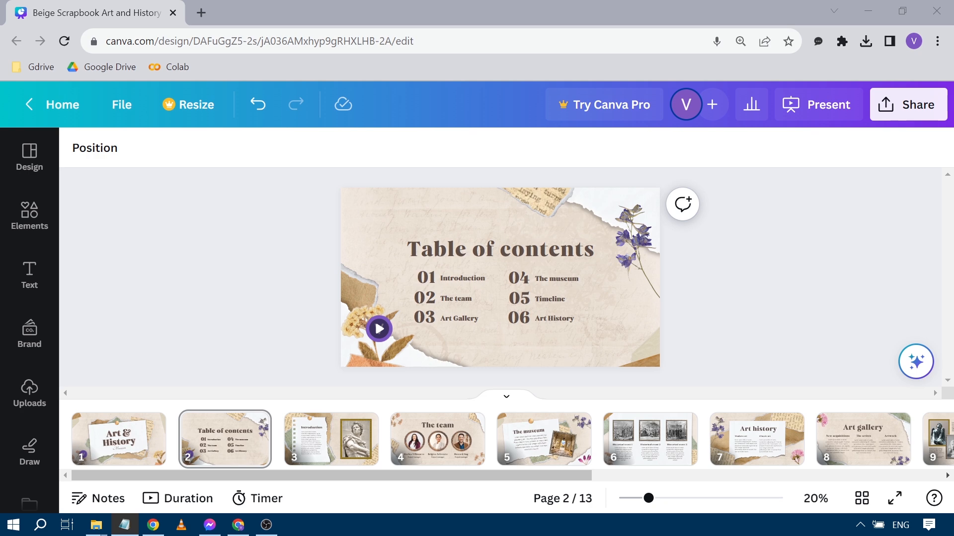
pyautogui.moveTo(894, 355)
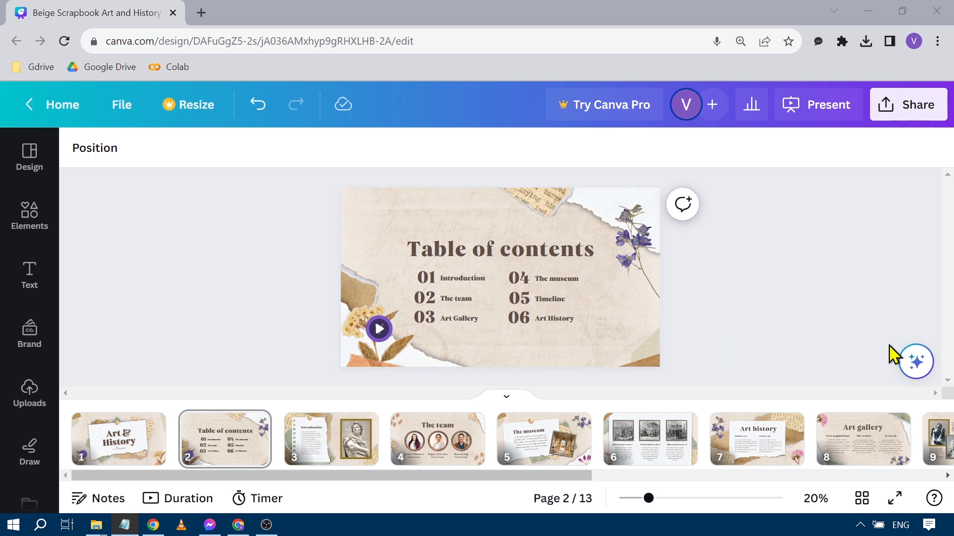
pyautogui.moveTo(169, 257)
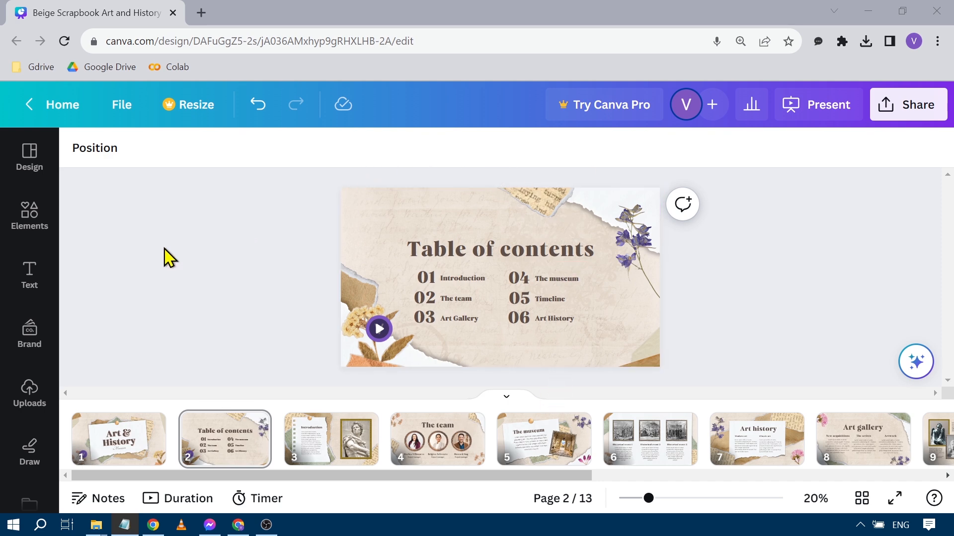
# - Select both uploaded recordings in Uploads > Videos and move them to the trash
pyautogui.click(28, 395)
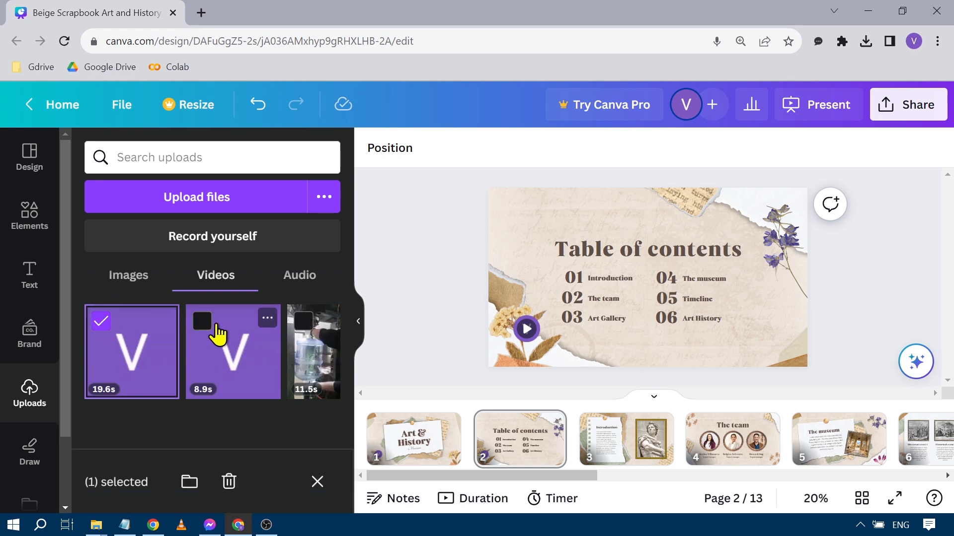
pyautogui.click(232, 352)
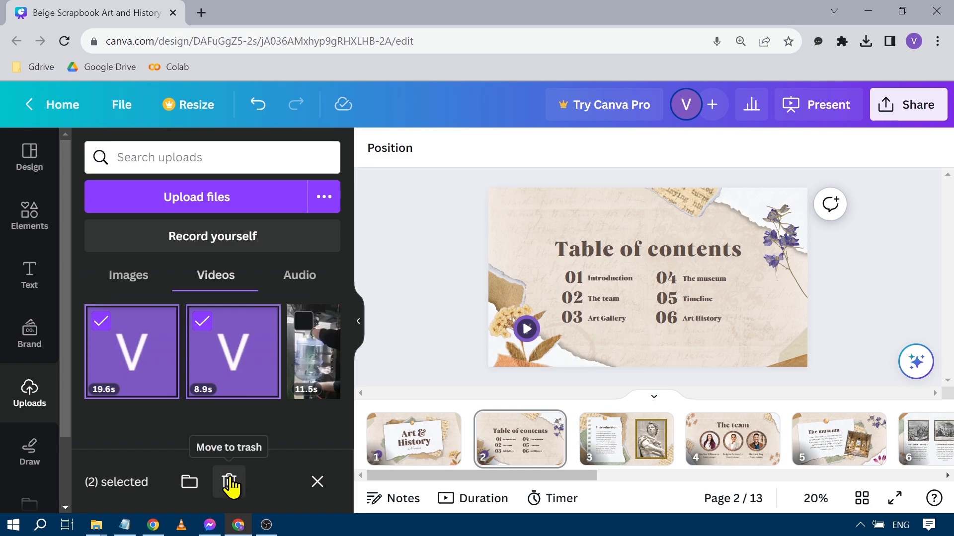
pyautogui.click(229, 481)
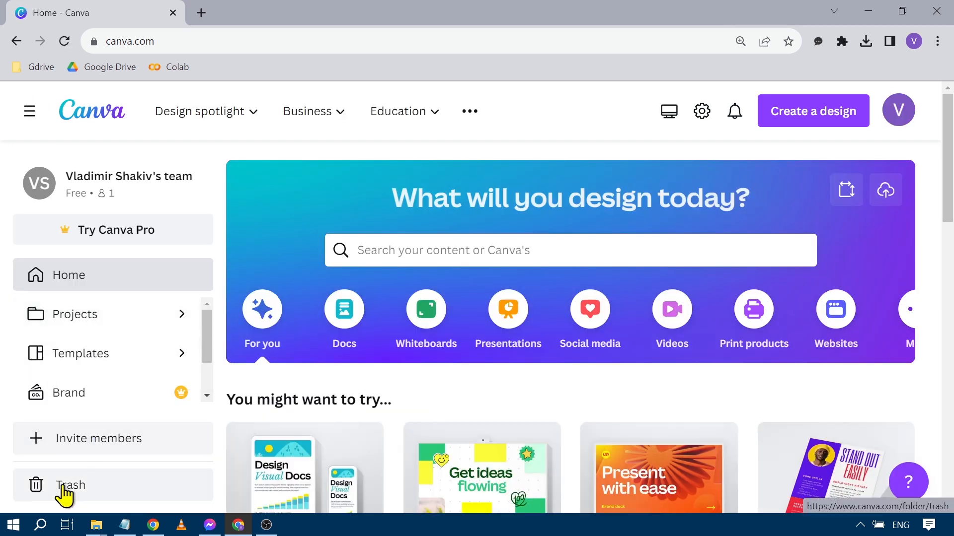
# - Show the trashed recordings in the Trash's Videos tab
pyautogui.click(70, 485)
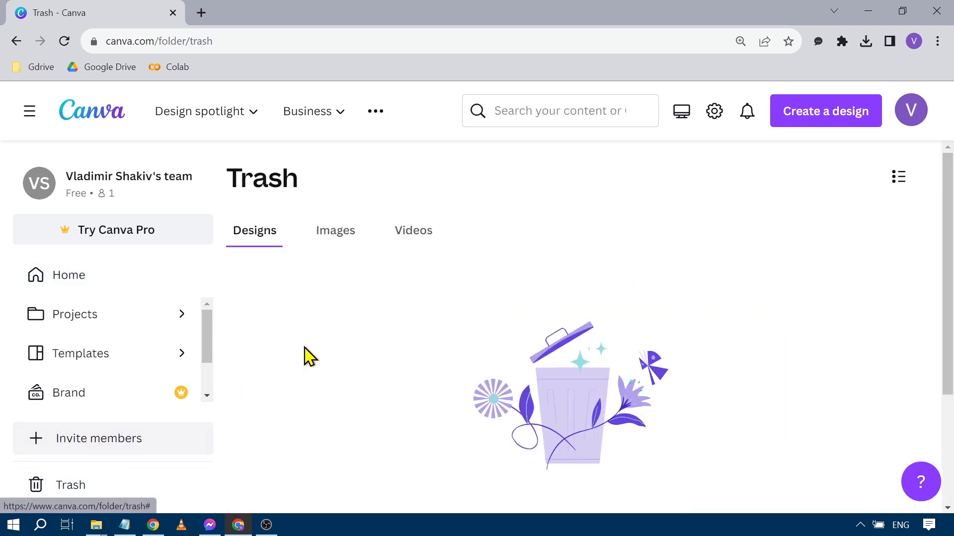
pyautogui.click(413, 231)
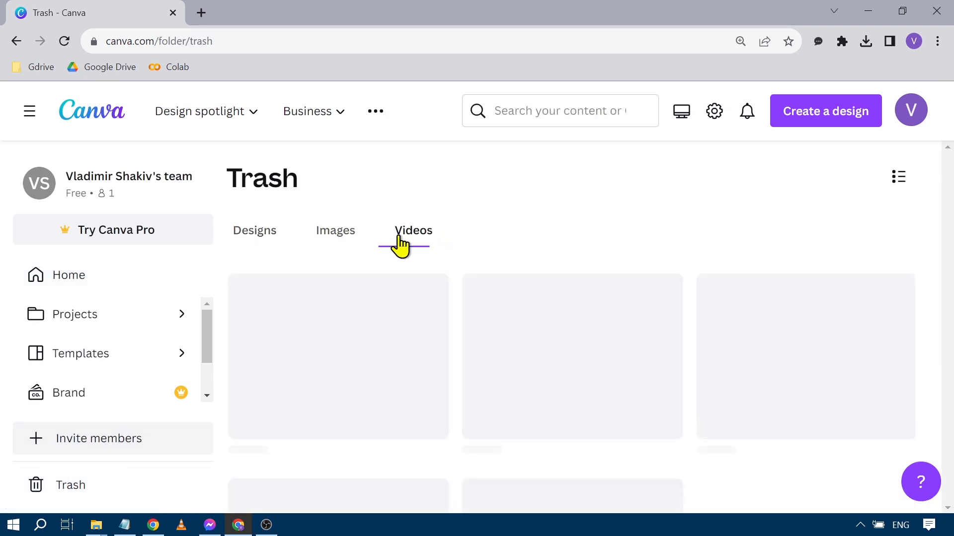
pyautogui.click(412, 229)
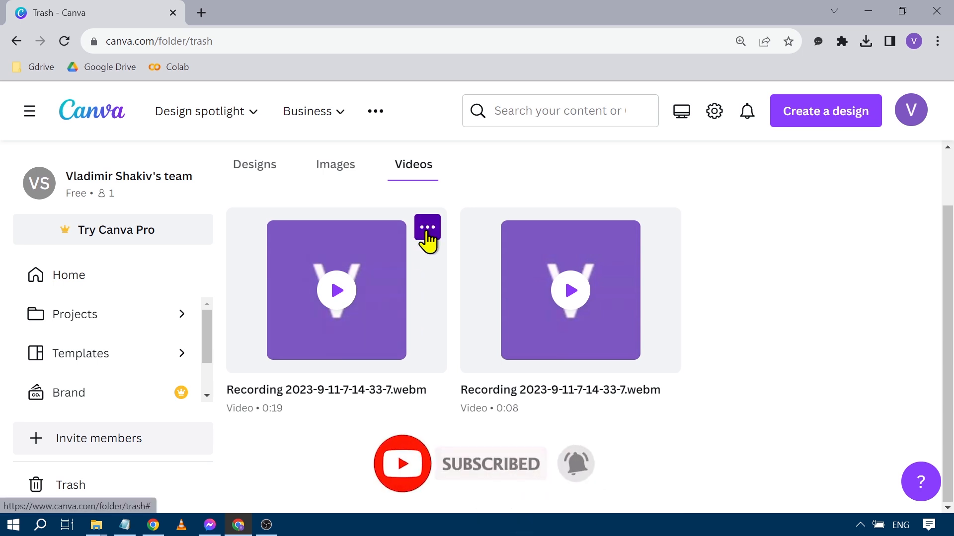
# - Permanently delete the 0:19 recording and then the remaining one via their options menus
pyautogui.click(427, 228)
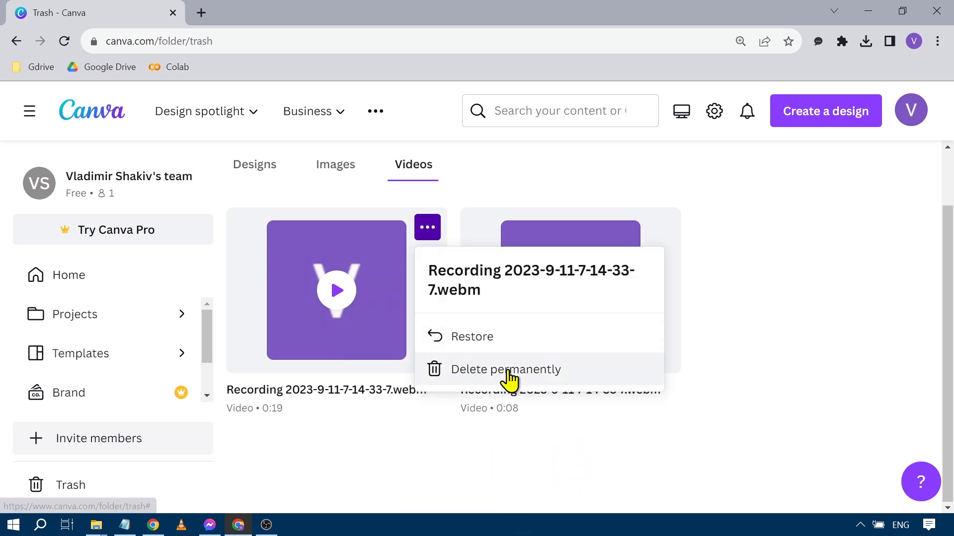
pyautogui.click(505, 370)
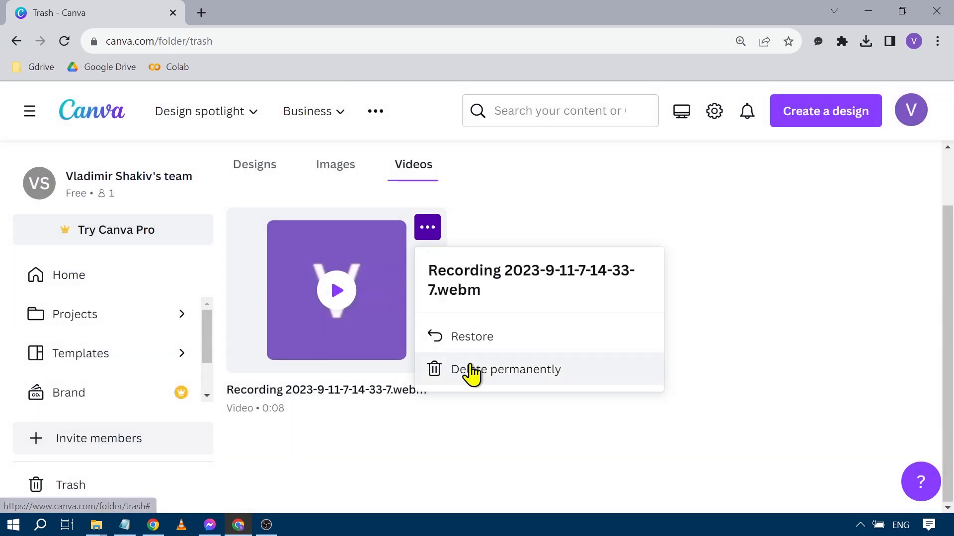
pyautogui.click(506, 369)
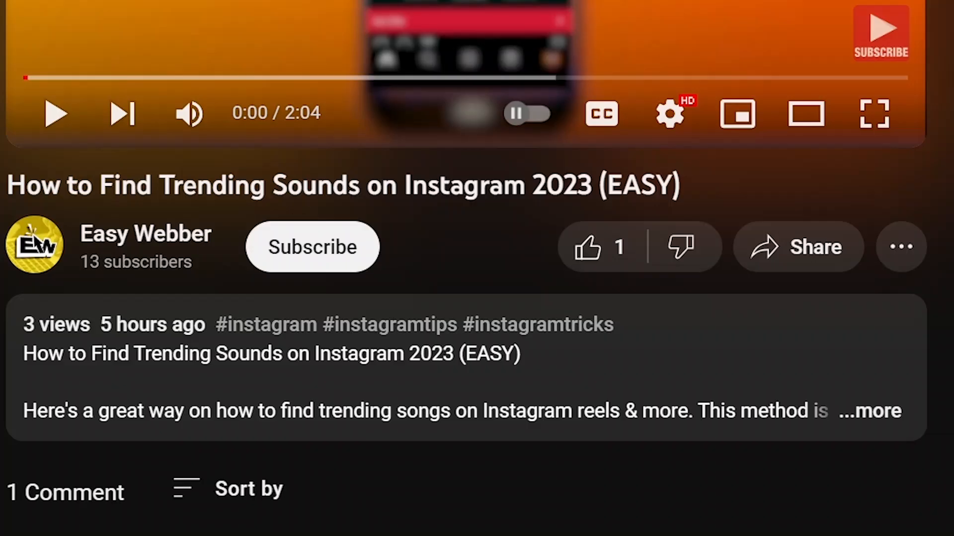
# - Subscribe to the Easy Webber channel and like the trending-sounds video
pyautogui.click(311, 246)
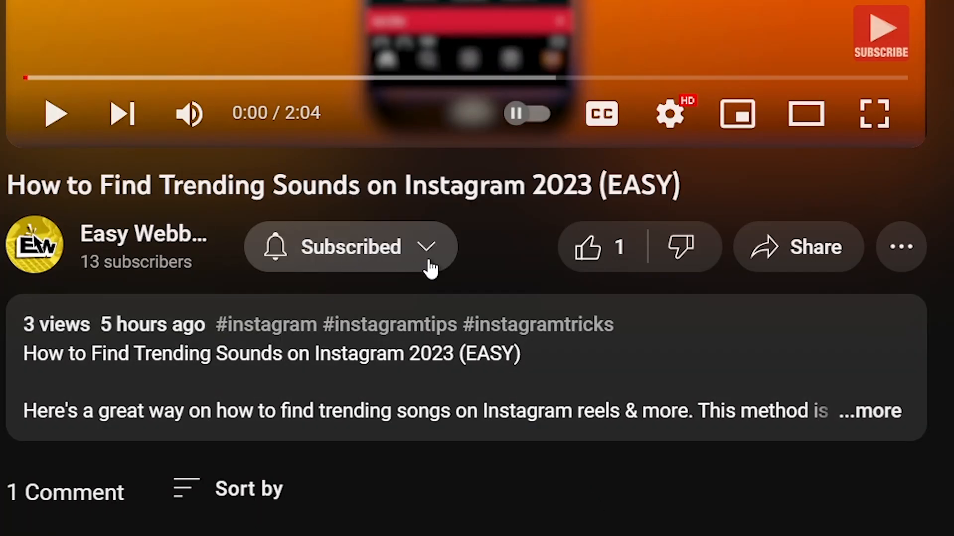
pyautogui.moveTo(587, 246)
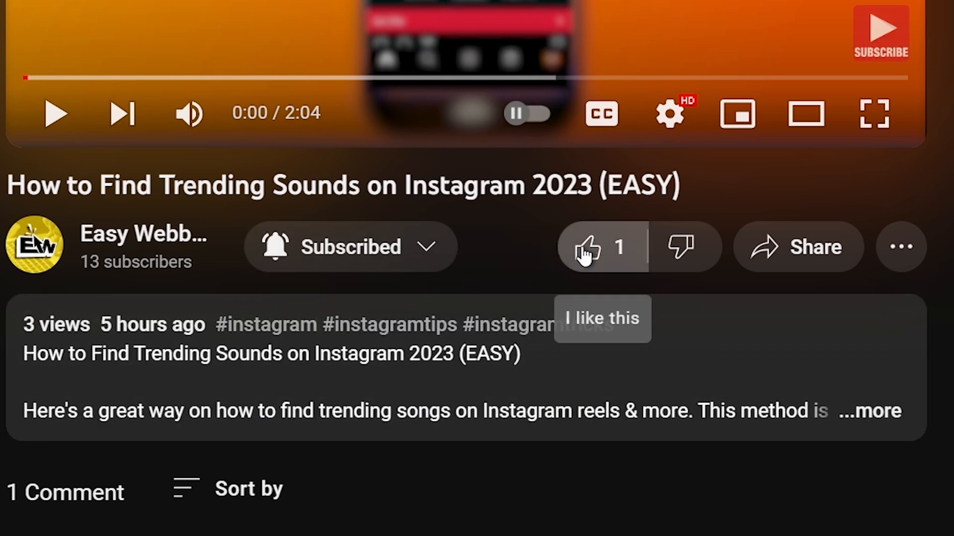
pyautogui.click(587, 247)
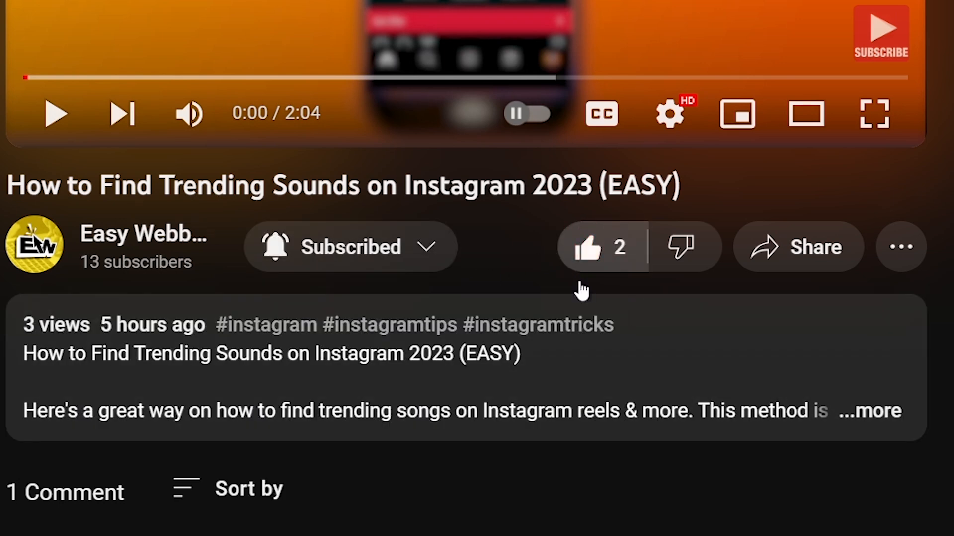